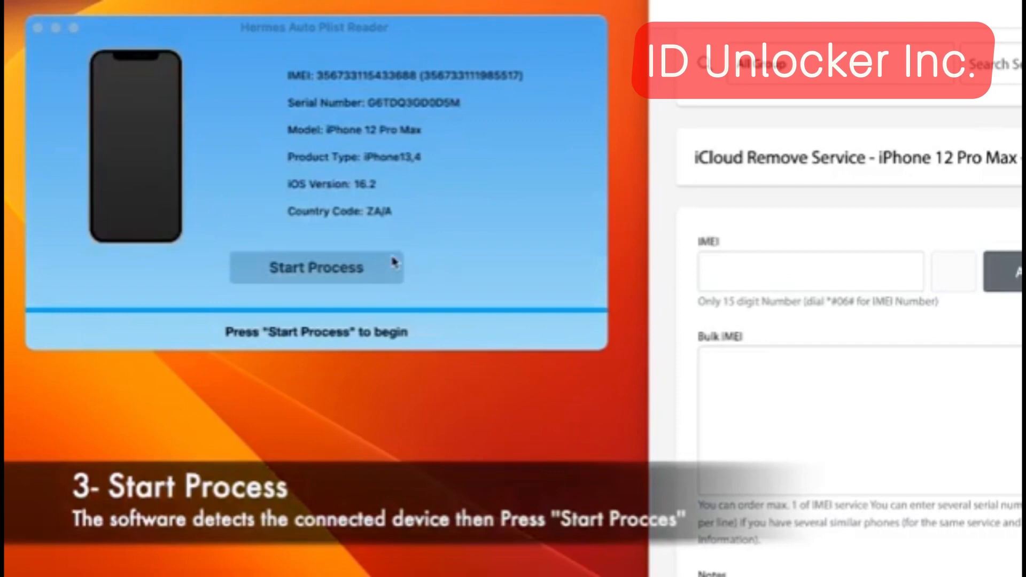
- Run Start Process to detect the iPhone 12 Pro Max and dismiss the supported-device notice
left_click(316, 268)
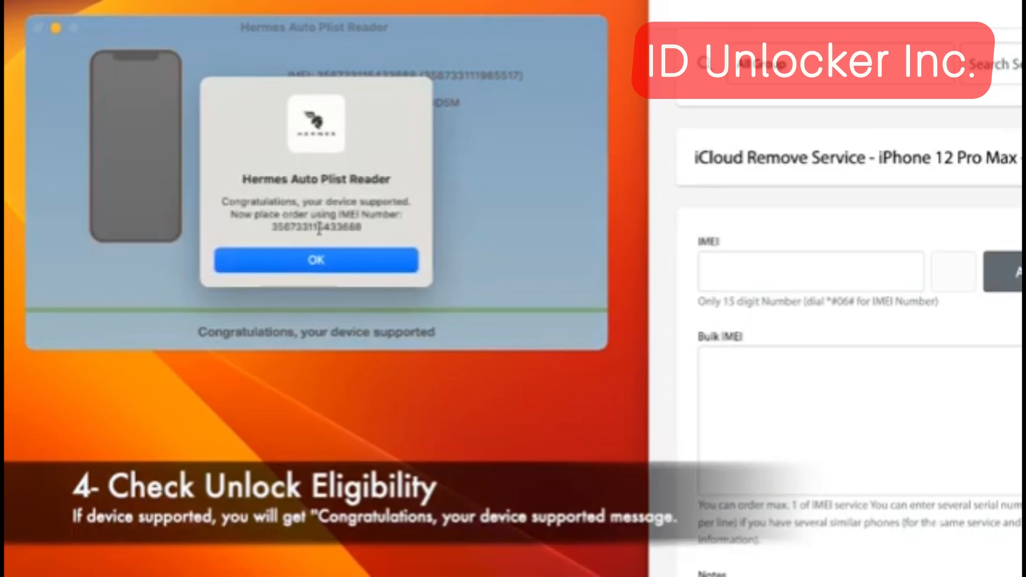
left_click(315, 259)
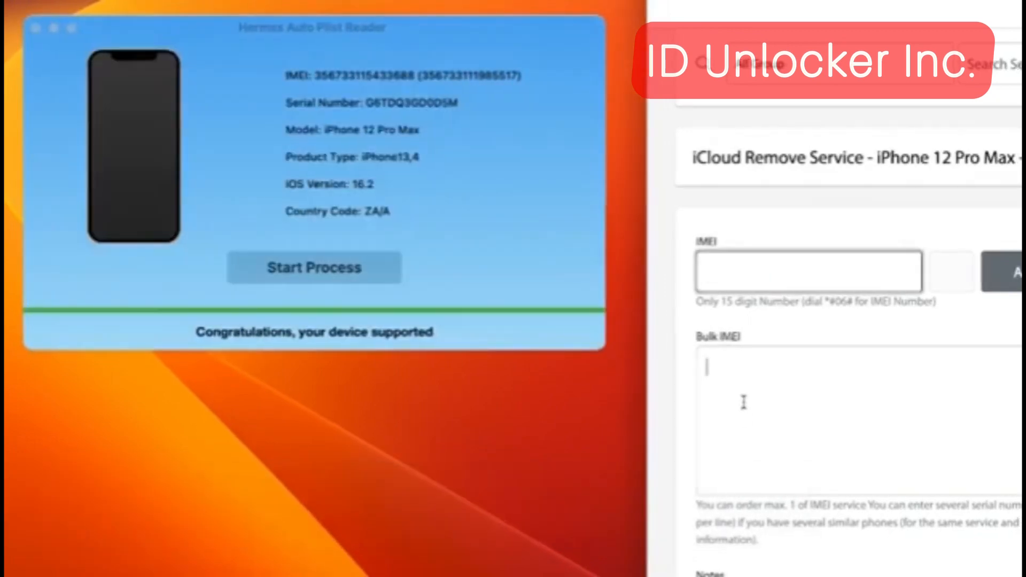
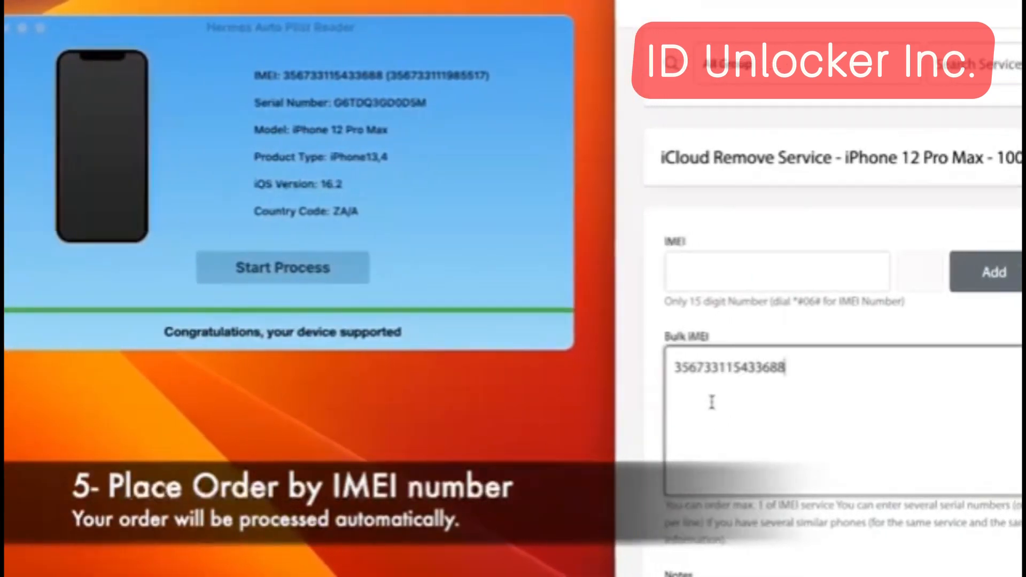
scroll("down", 3)
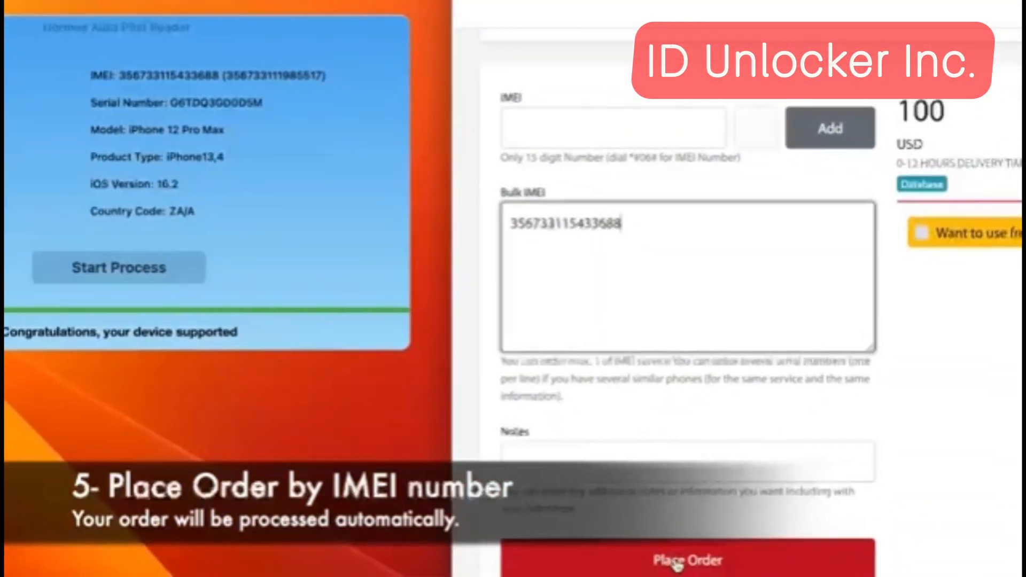
left_click(685, 560)
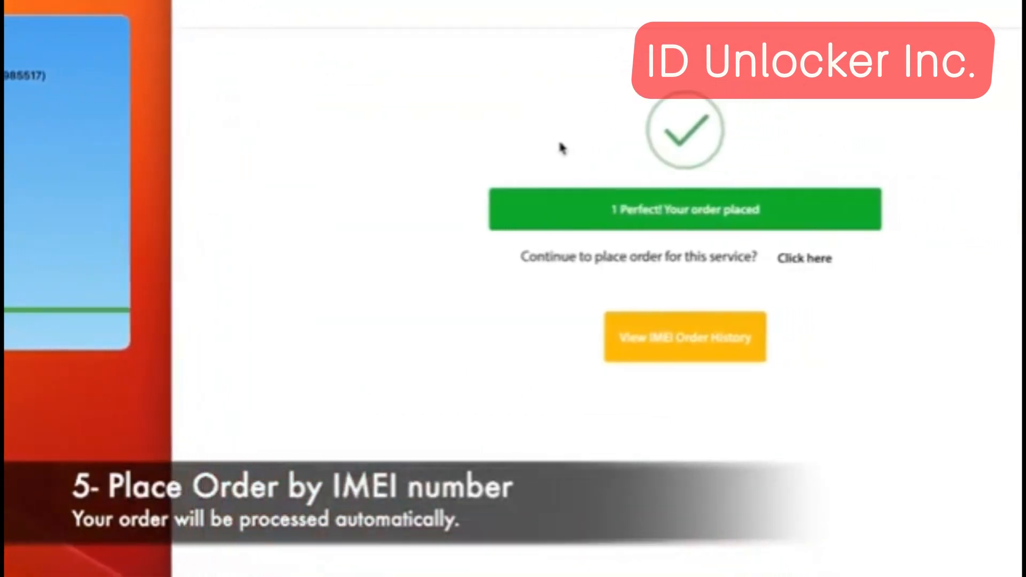
- Open View IMEI Order History to see the order's Success, FMI OFF status
left_click(685, 337)
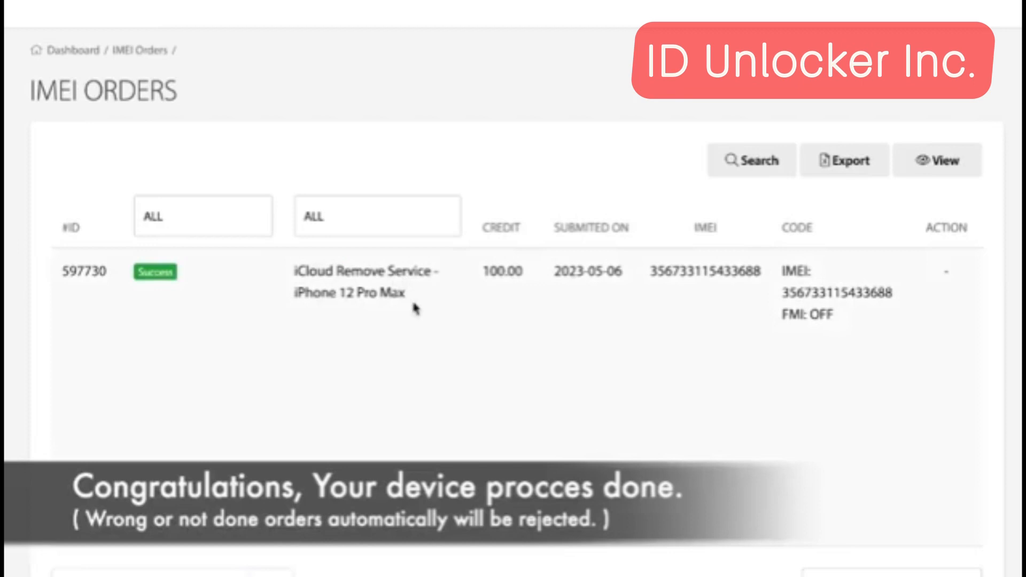
mouse_move(808, 317)
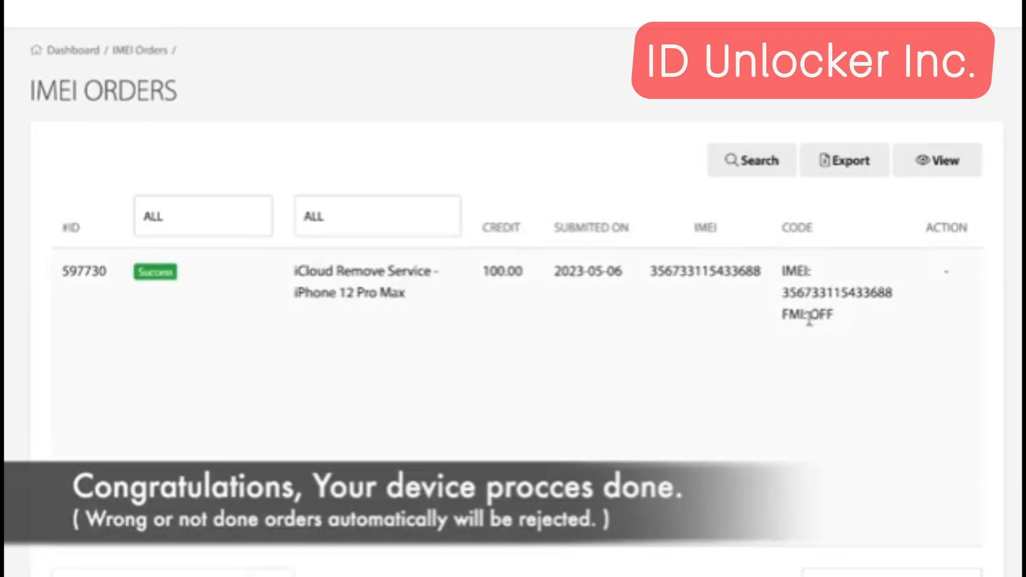